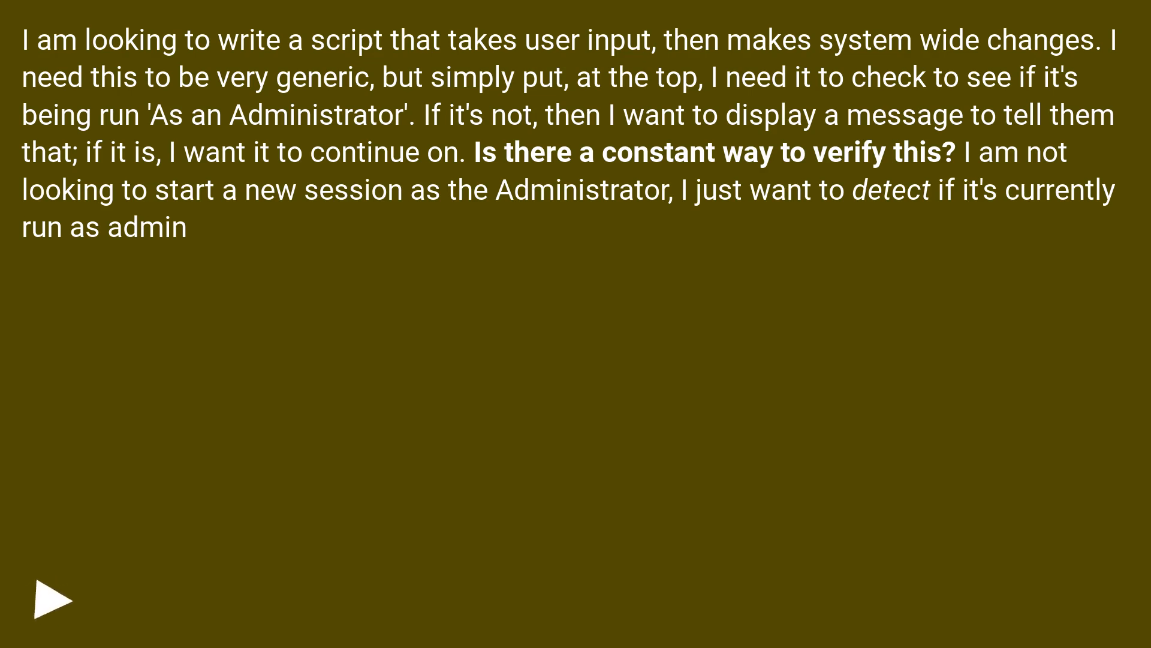
click(52, 599)
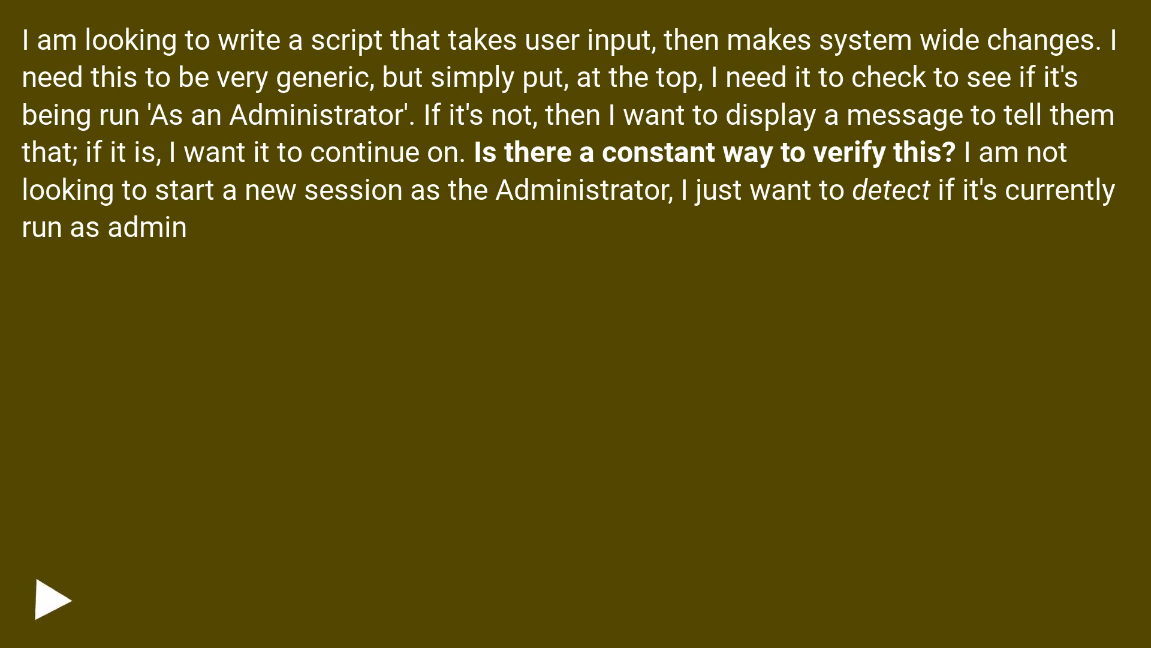
click(49, 601)
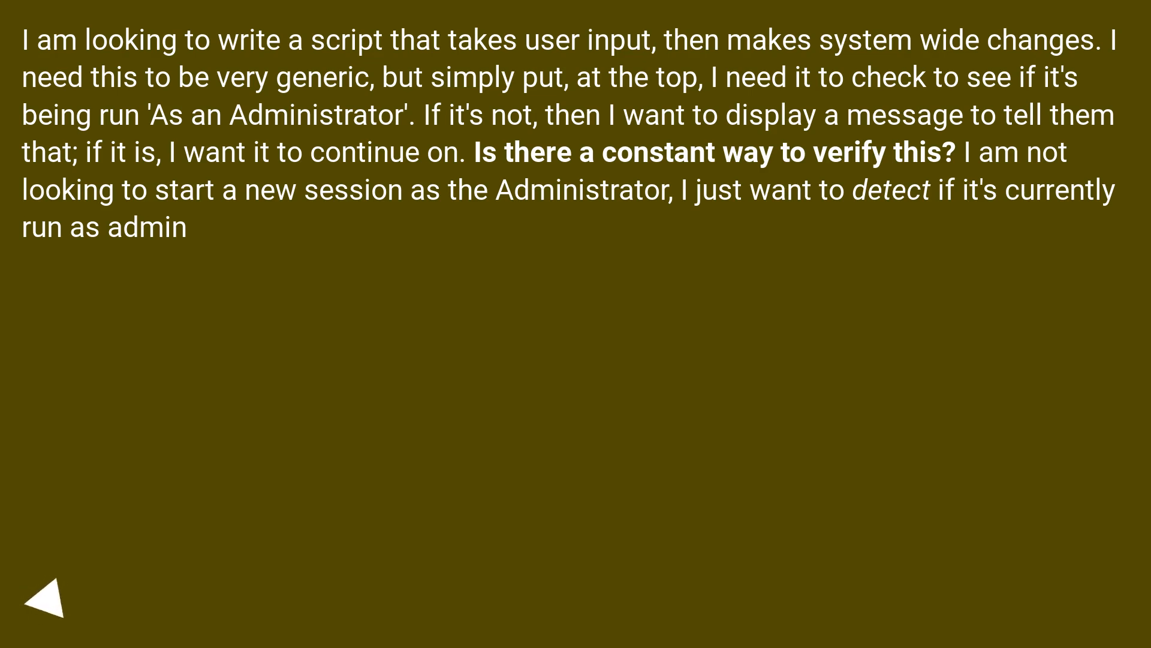
click(46, 595)
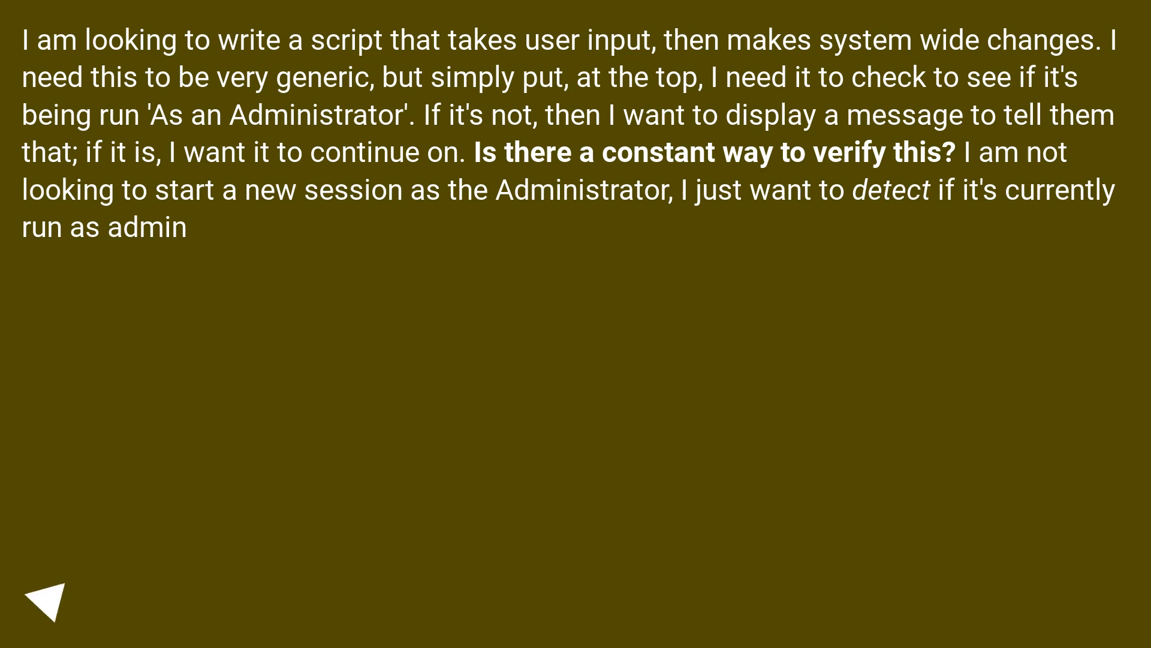
click(52, 597)
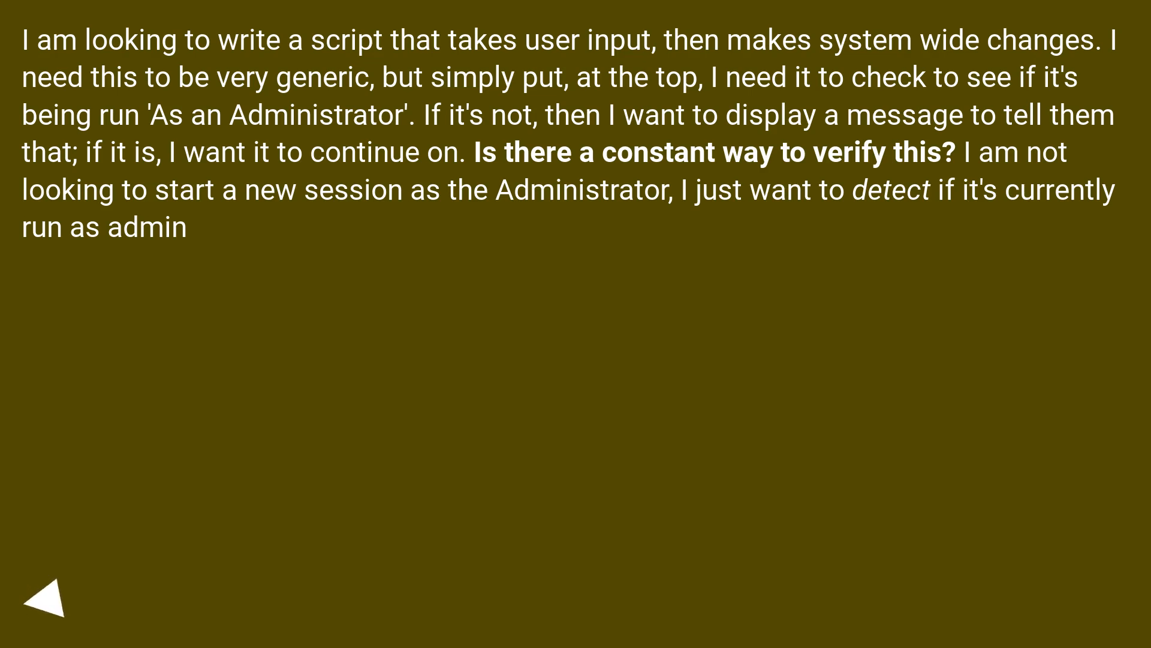
click(45, 594)
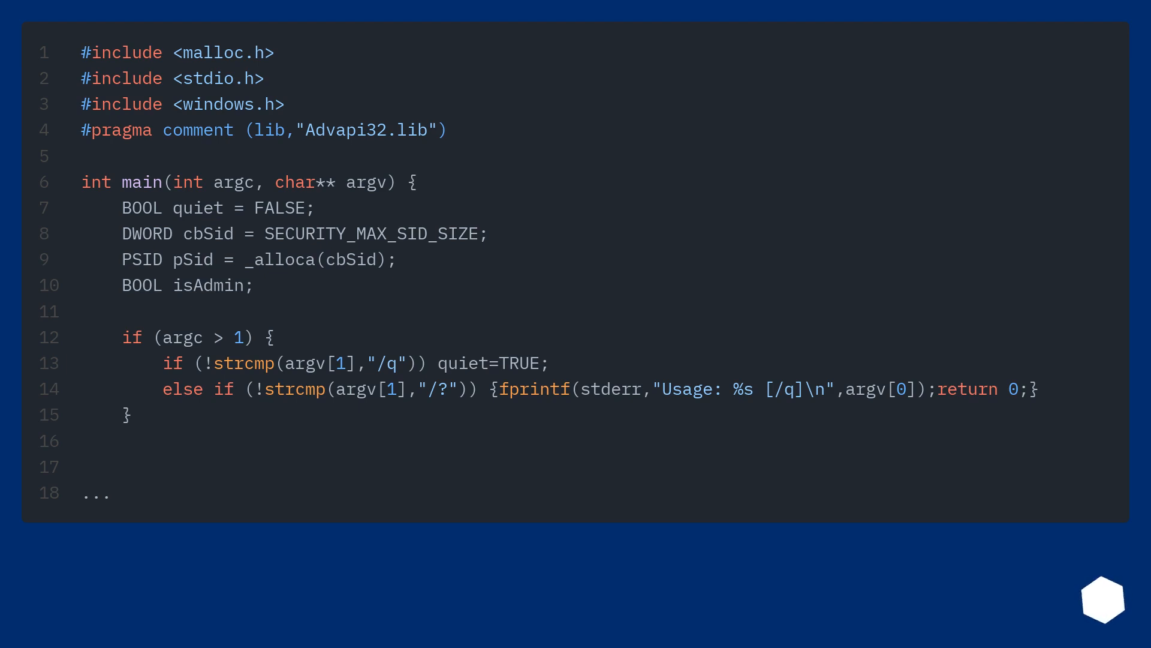
scroll(down, 3)
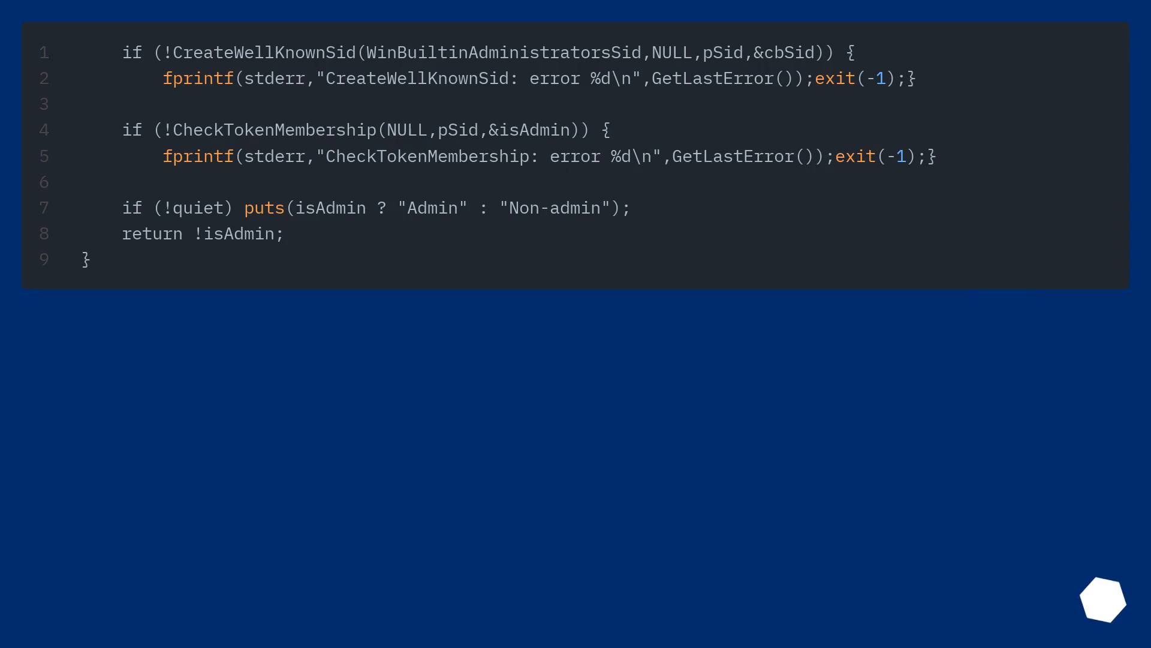